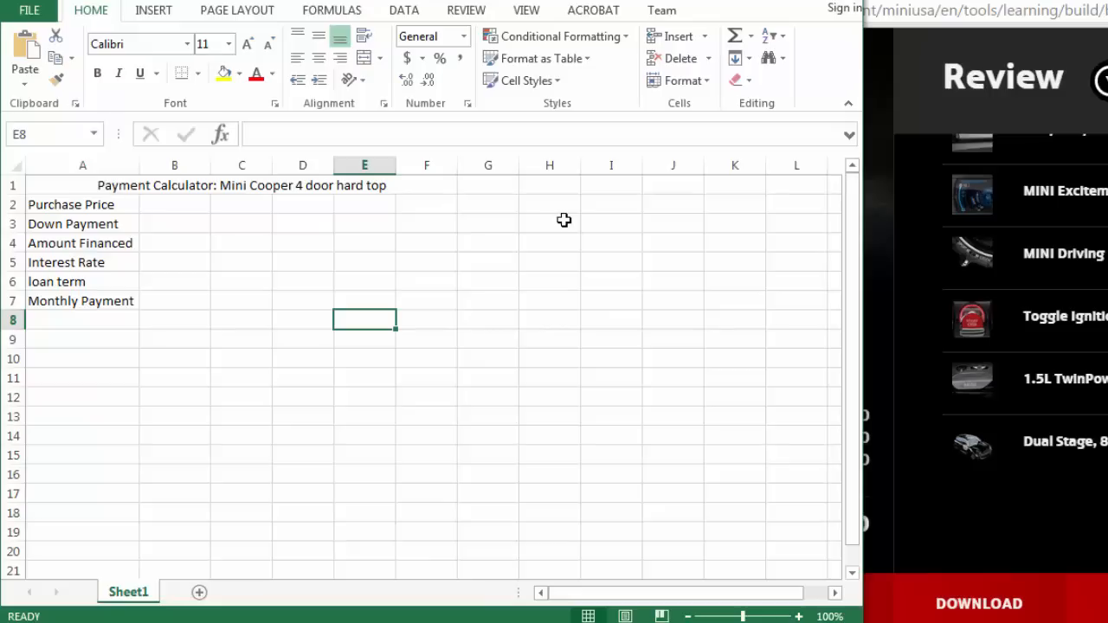
{"action": "mouse_move", "coordinate": [766, 188]}
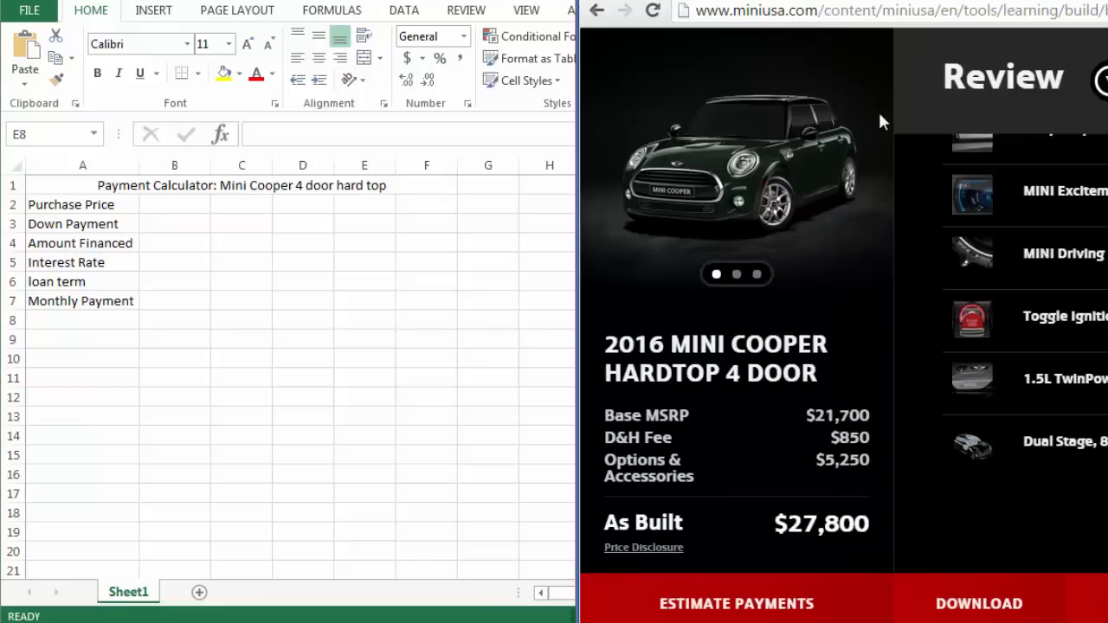
{"action": "mouse_move", "coordinate": [811, 331]}
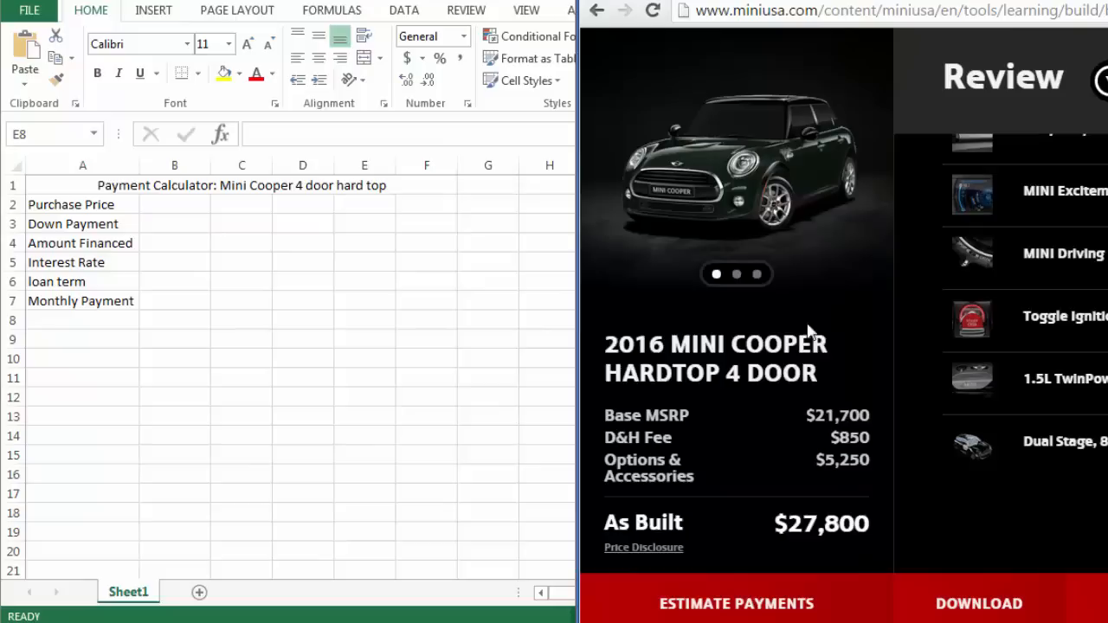
{"action": "mouse_move", "coordinate": [827, 390]}
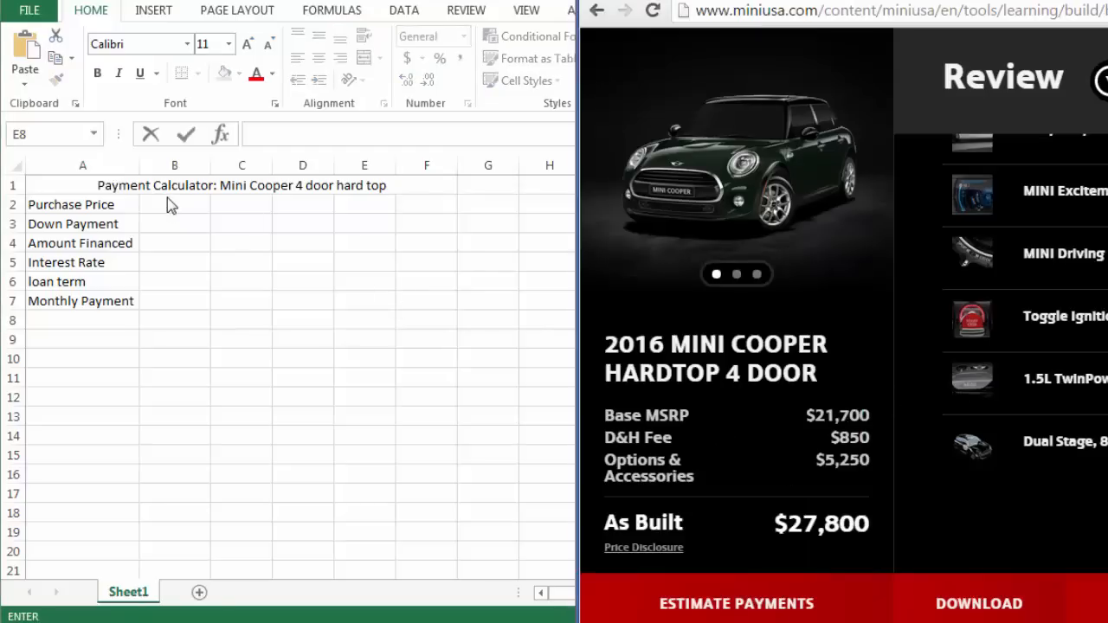
Enter the $27,800 purchase price, $2,000 down payment and =B2-B3 amount financed
{"action": "left_click", "coordinate": [175, 204]}
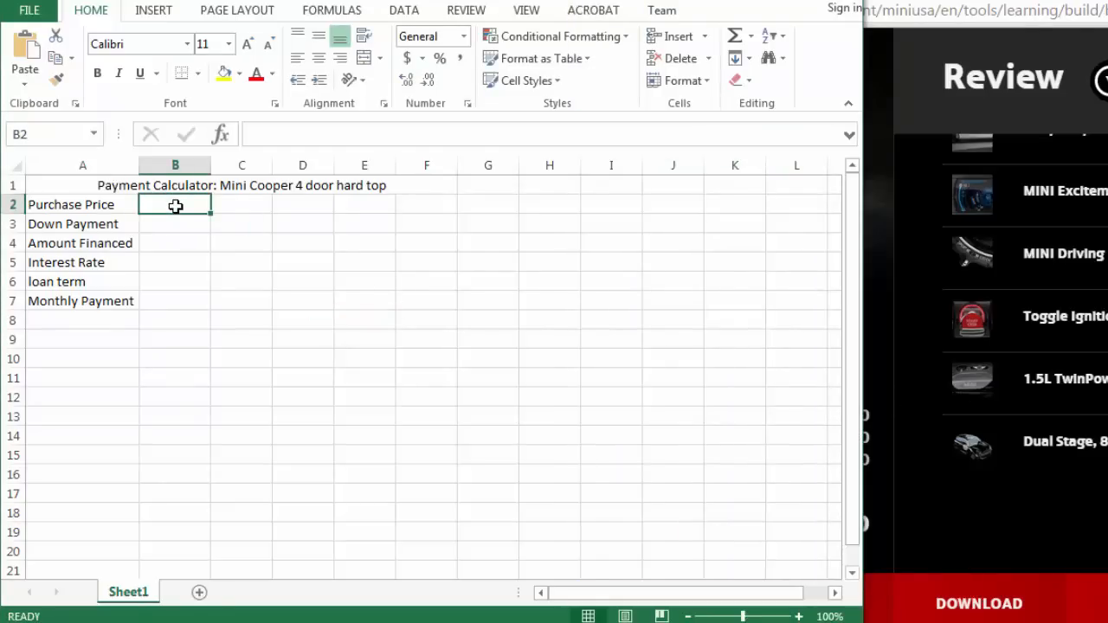
{"action": "type", "text": "s27"}
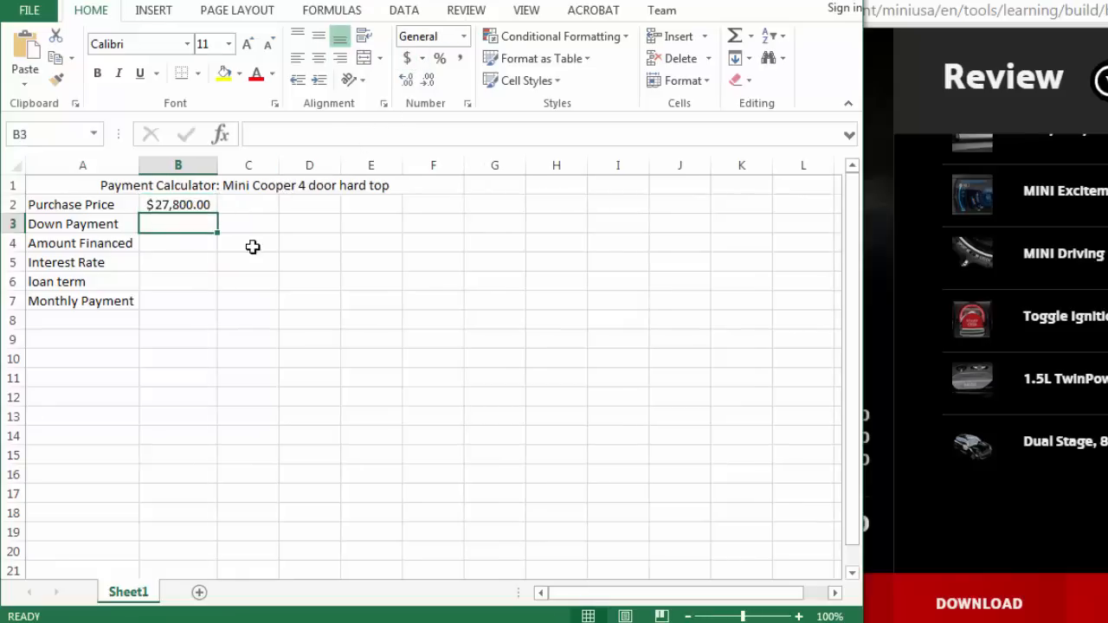
{"action": "type", "text": "2000"}
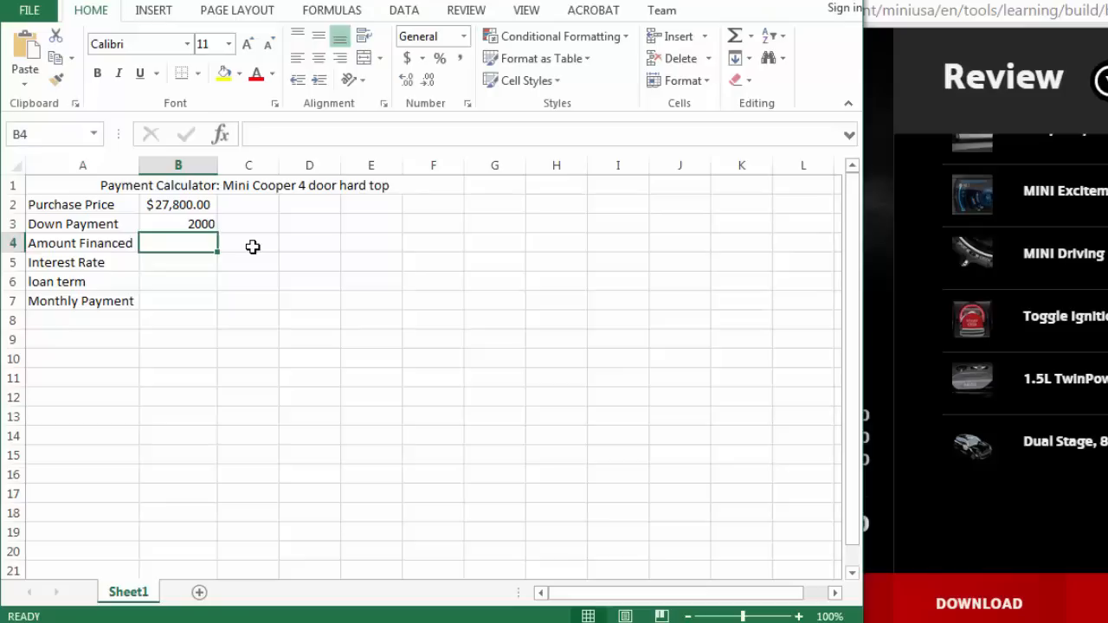
{"action": "type", "text": "="}
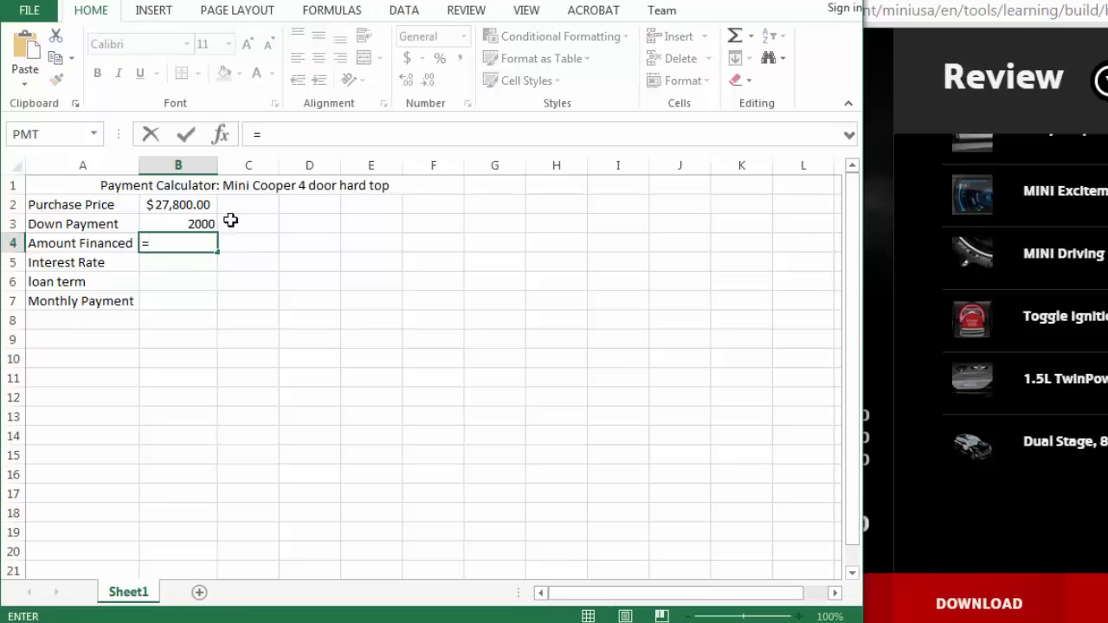
{"action": "left_click", "coordinate": [178, 205]}
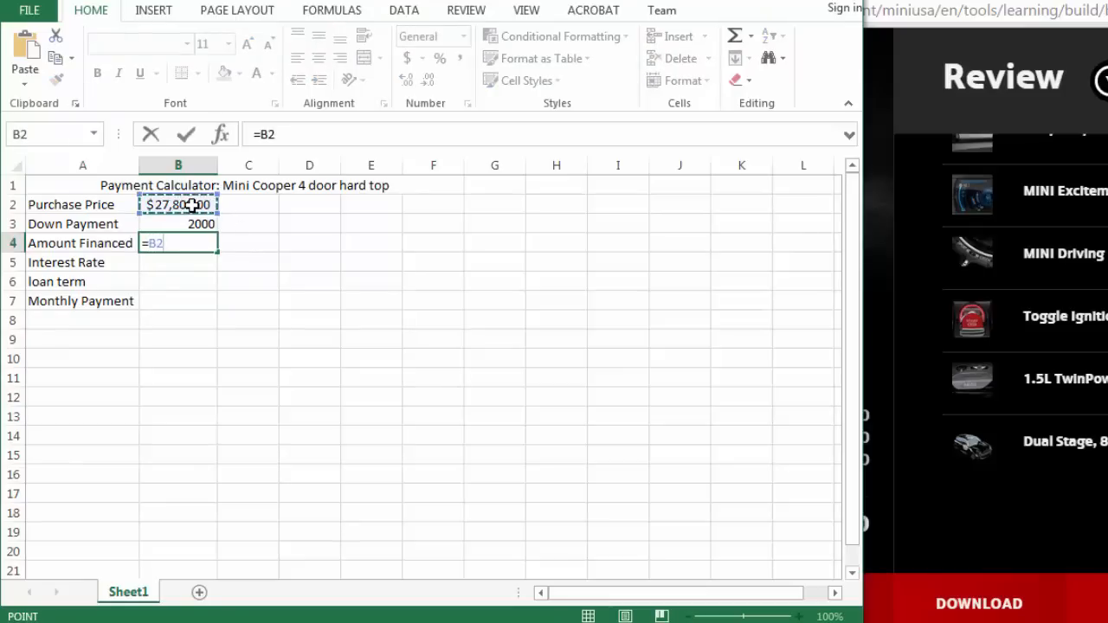
{"action": "left_click", "coordinate": [178, 223]}
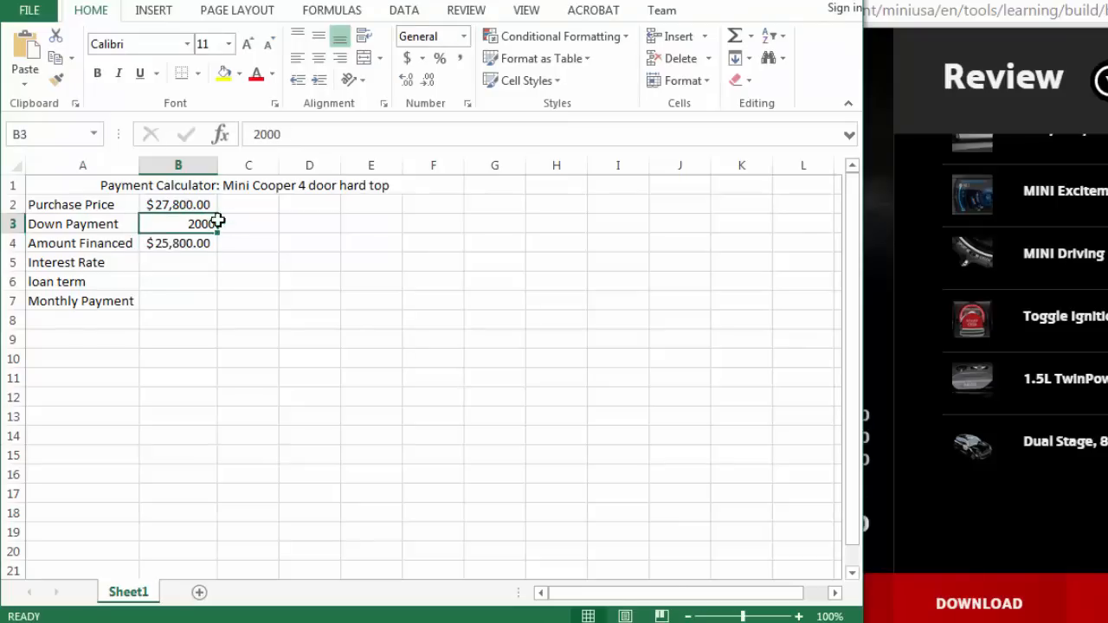
Give the down payment Accounting format, enter 5% and 72, and clear B6's formatting
{"action": "left_click", "coordinate": [407, 58]}
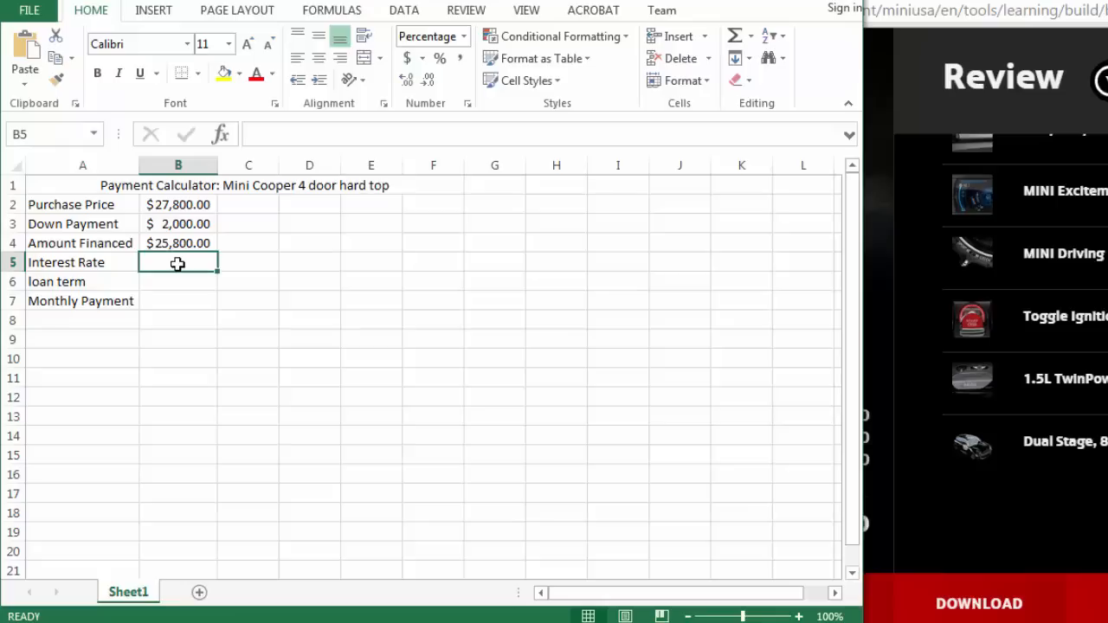
{"action": "type", "text": "5%"}
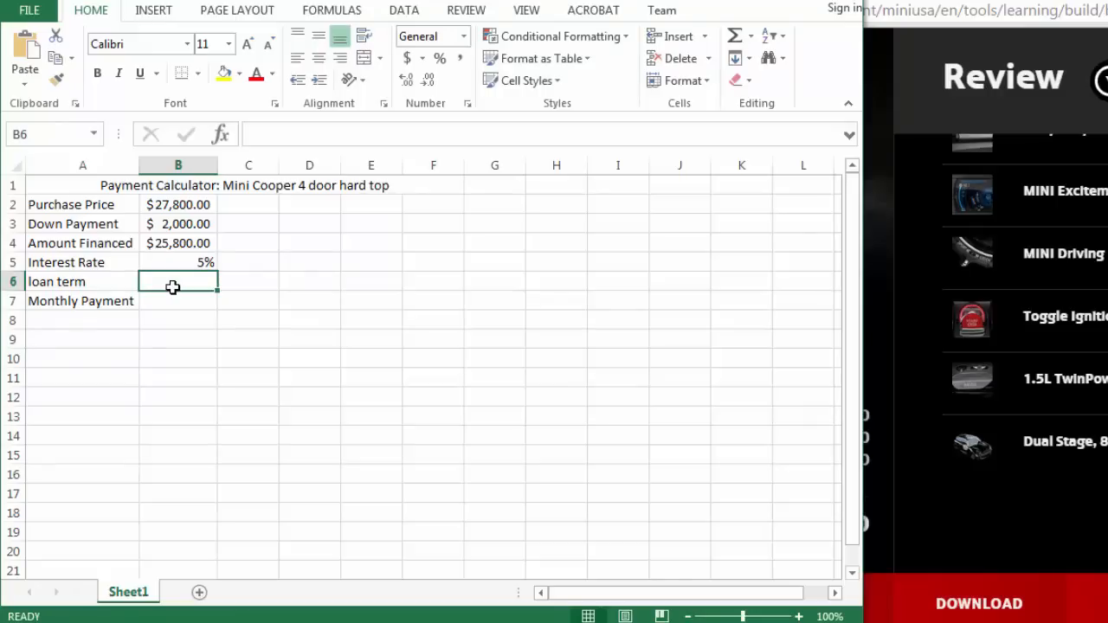
{"action": "type", "text": "72.00"}
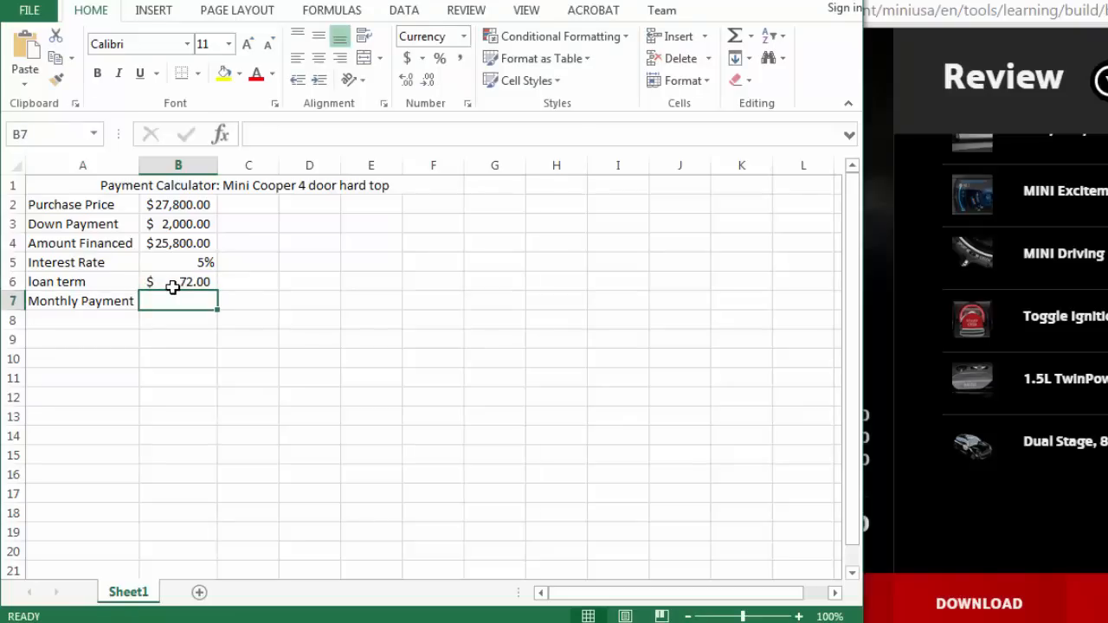
{"action": "left_click", "coordinate": [178, 281]}
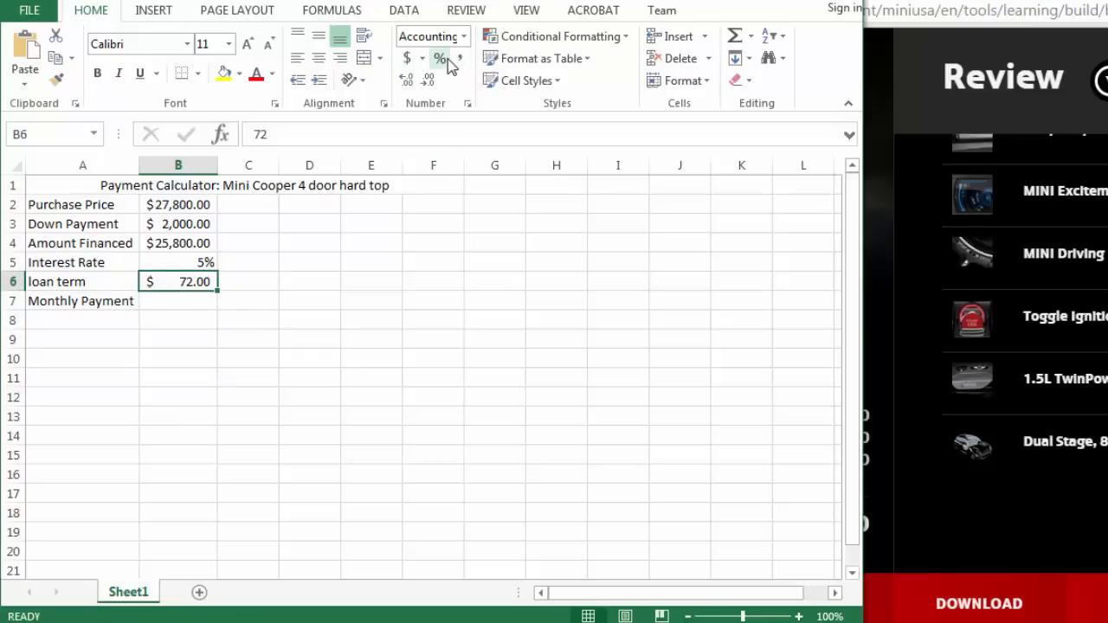
{"action": "left_click", "coordinate": [441, 58]}
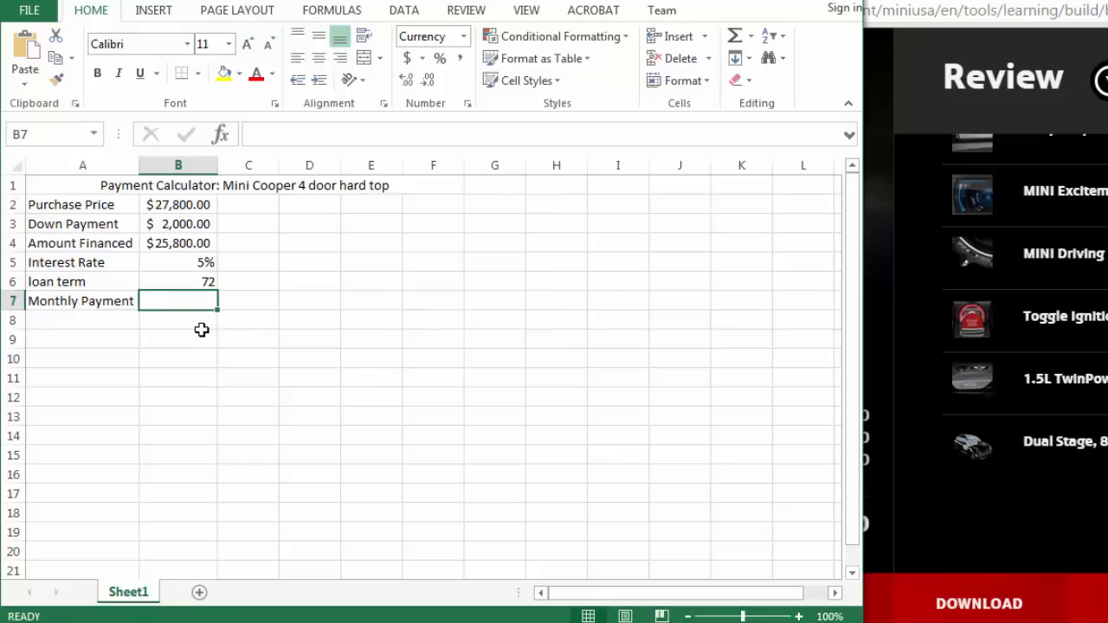
{"action": "mouse_move", "coordinate": [352, 268]}
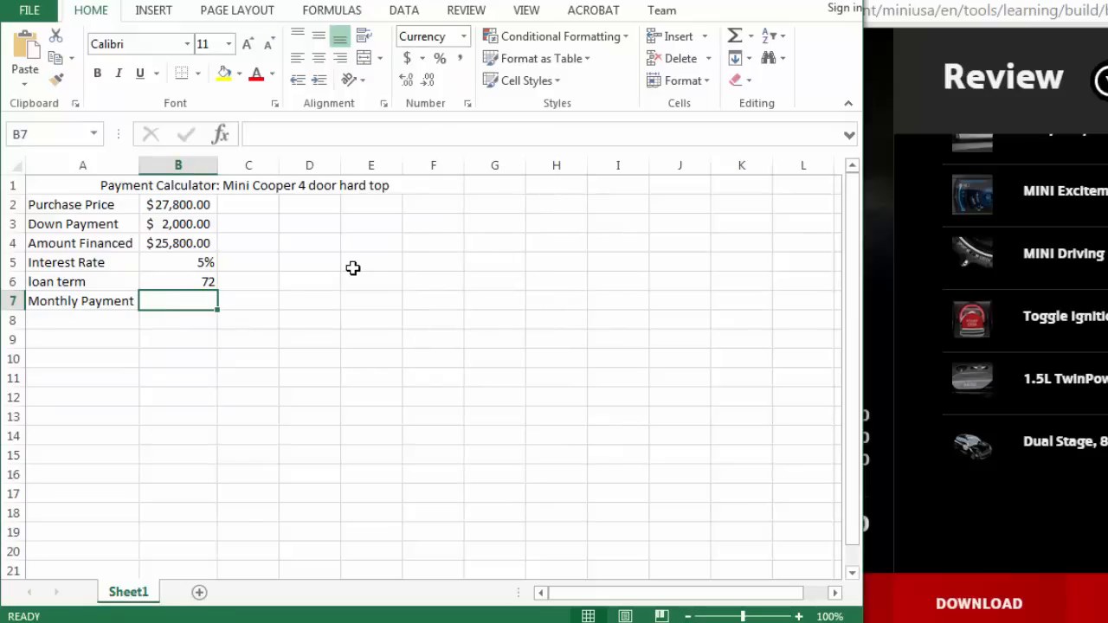
{"action": "mouse_move", "coordinate": [483, 213]}
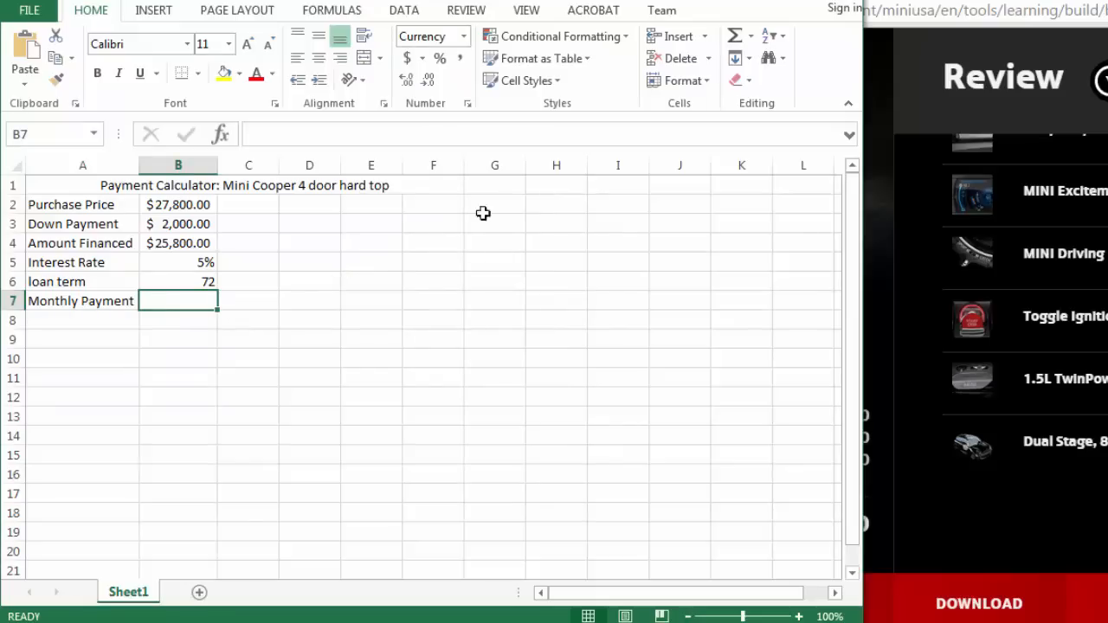
Search the function library for 'pm' and choose PMT for the monthly payment
{"action": "left_click", "coordinate": [750, 36]}
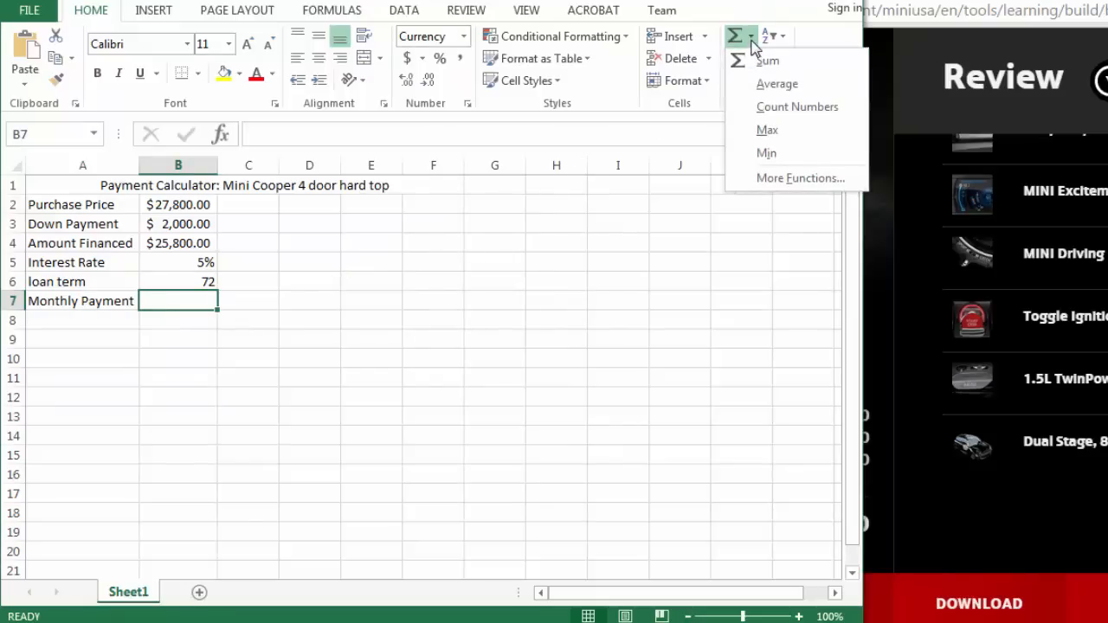
{"action": "left_click", "coordinate": [800, 177]}
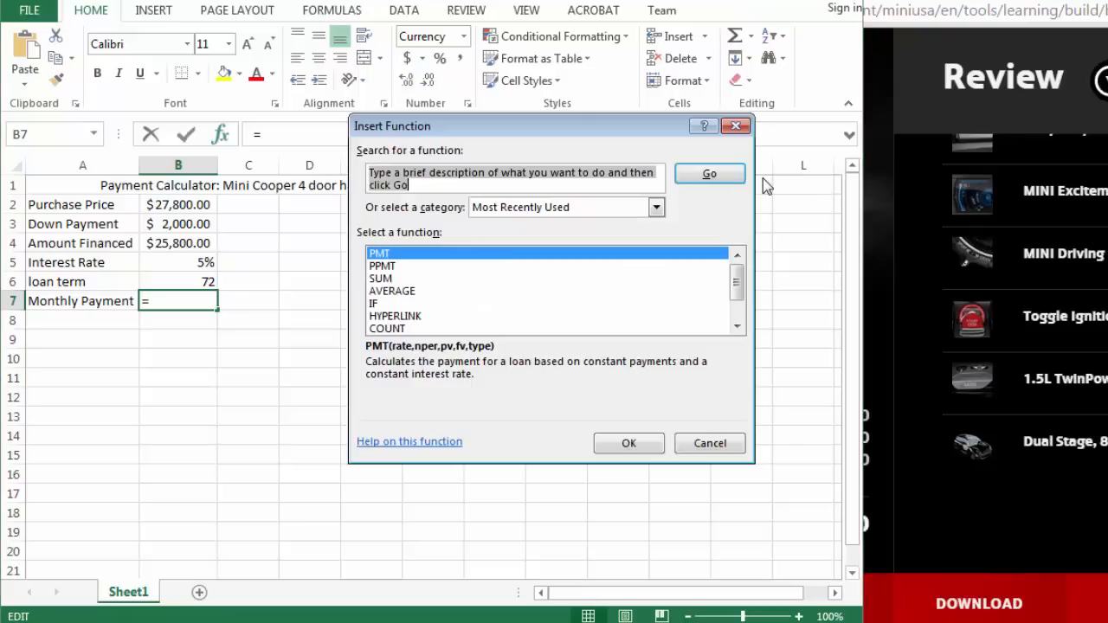
{"action": "type", "text": "pm"}
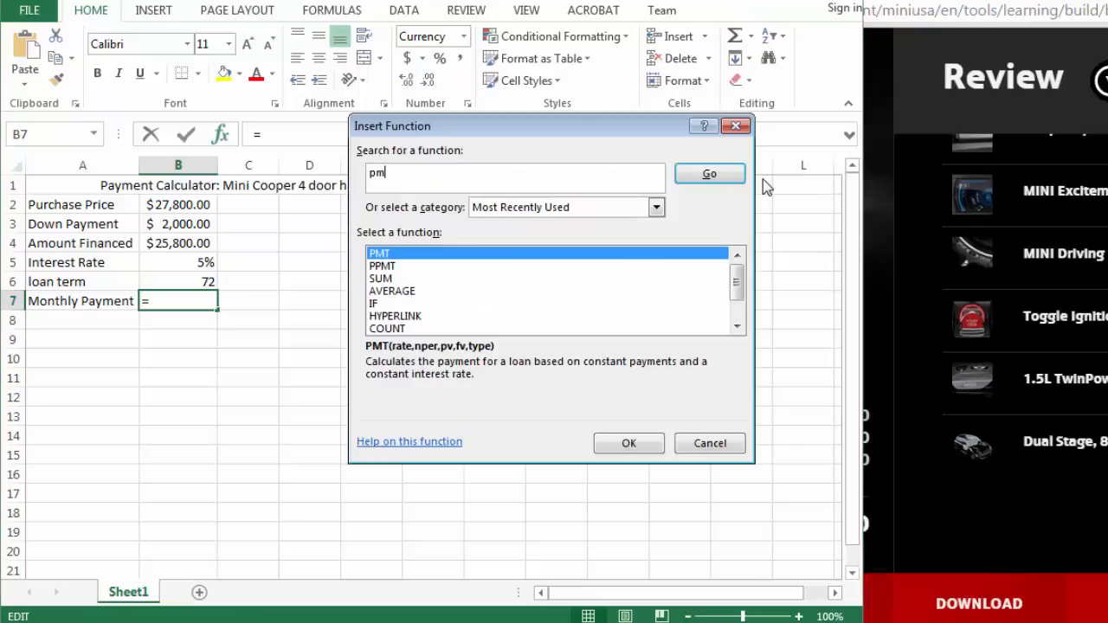
{"action": "left_click", "coordinate": [709, 173]}
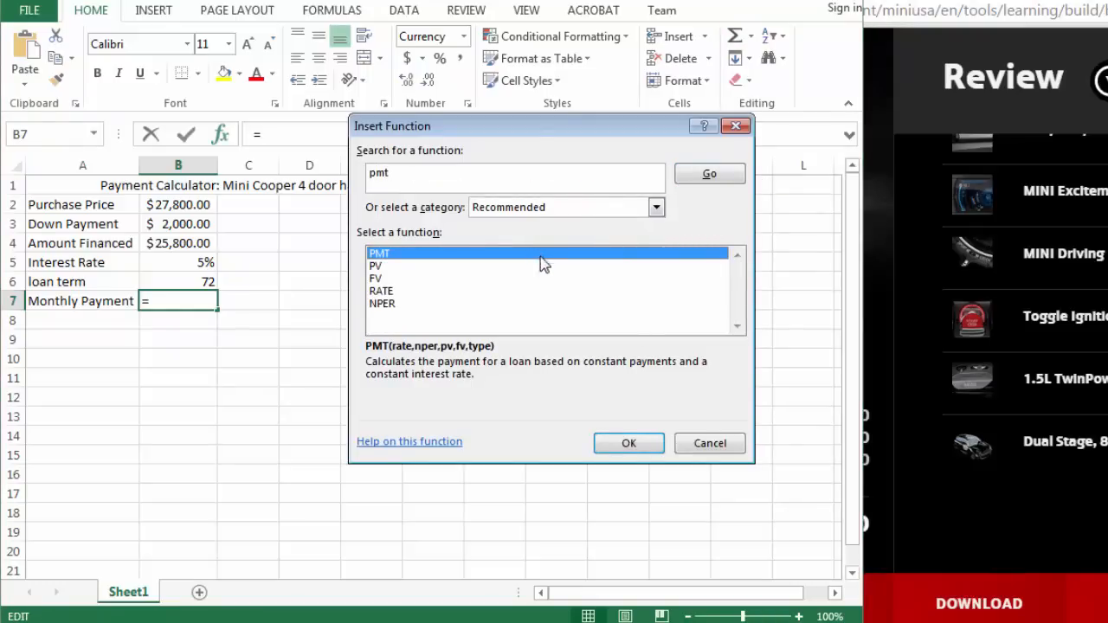
{"action": "left_click", "coordinate": [629, 442]}
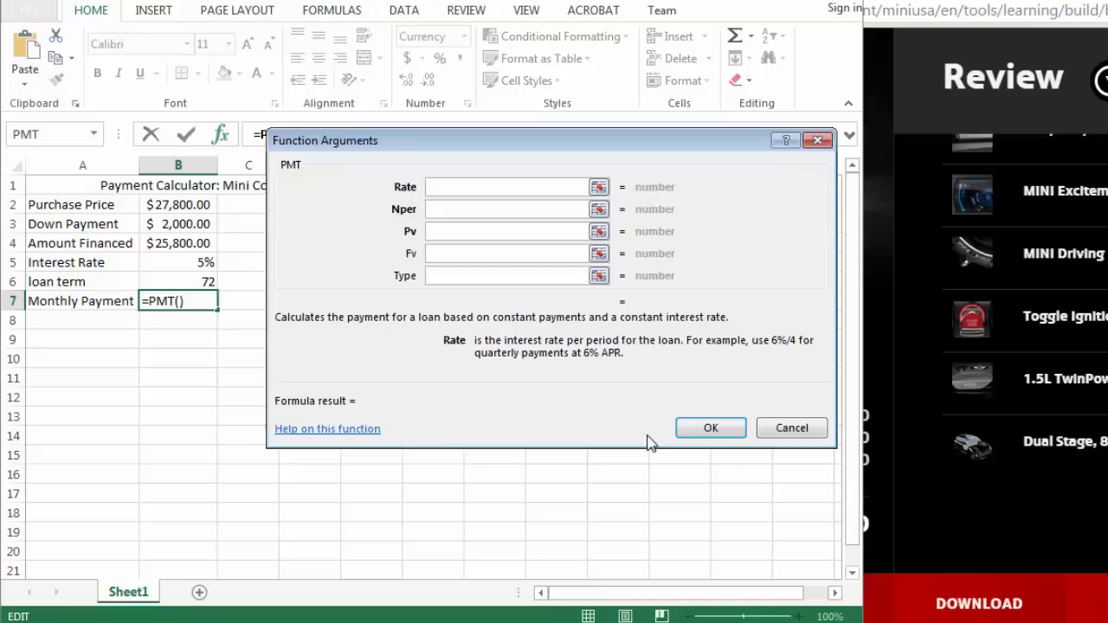
{"action": "mouse_move", "coordinate": [614, 437]}
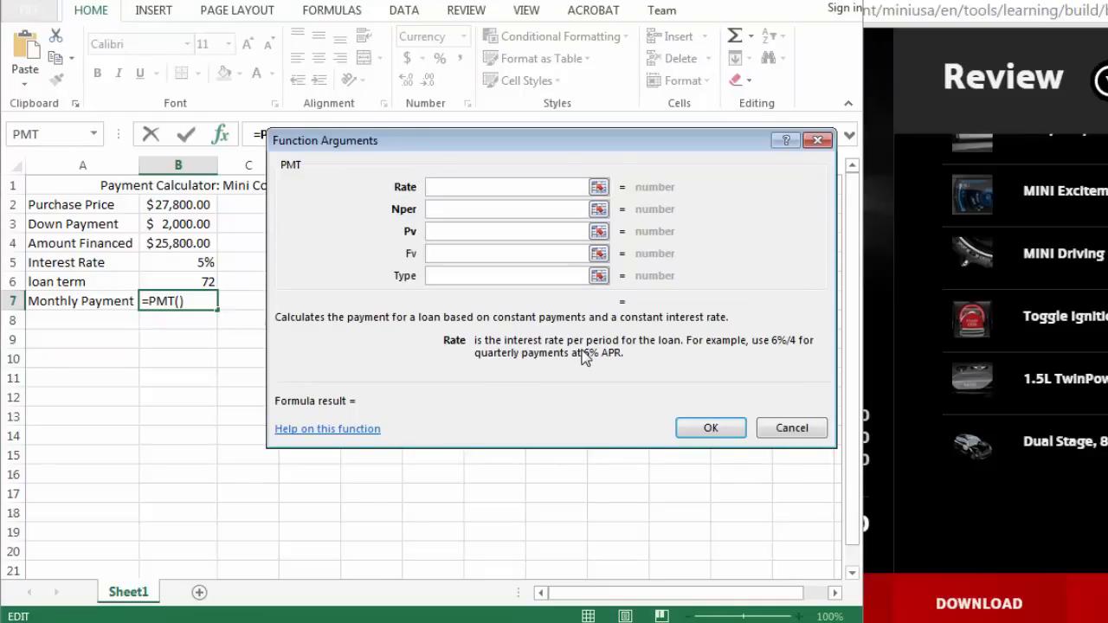
Set the PMT rate to B5/12 and the number of payments to B6
{"action": "left_click", "coordinate": [507, 187]}
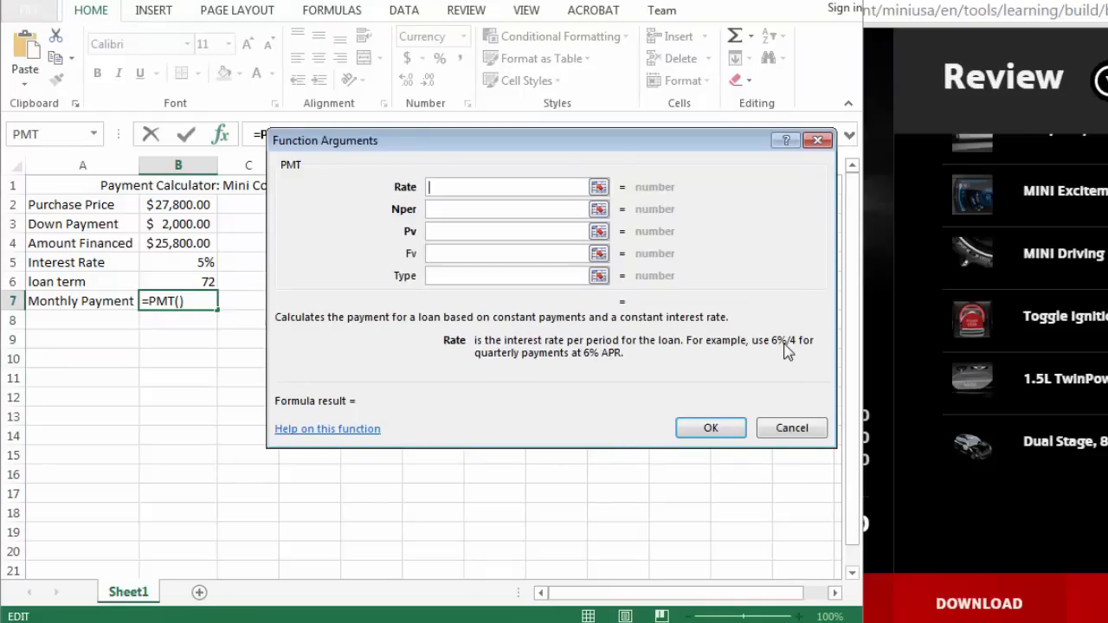
{"action": "mouse_move", "coordinate": [613, 324]}
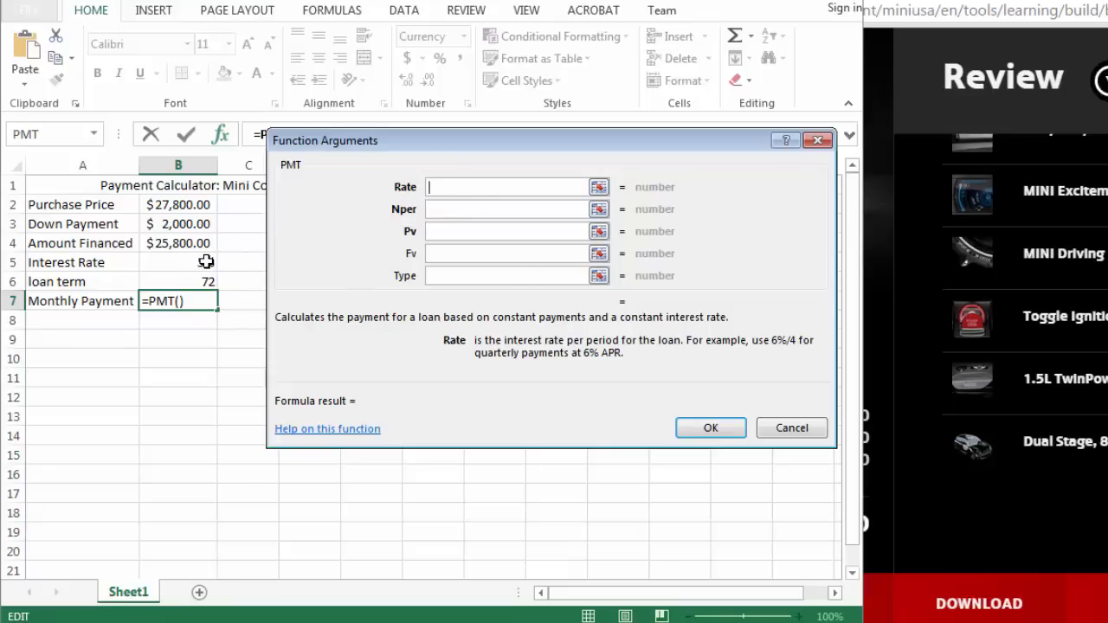
{"action": "left_click", "coordinate": [178, 262]}
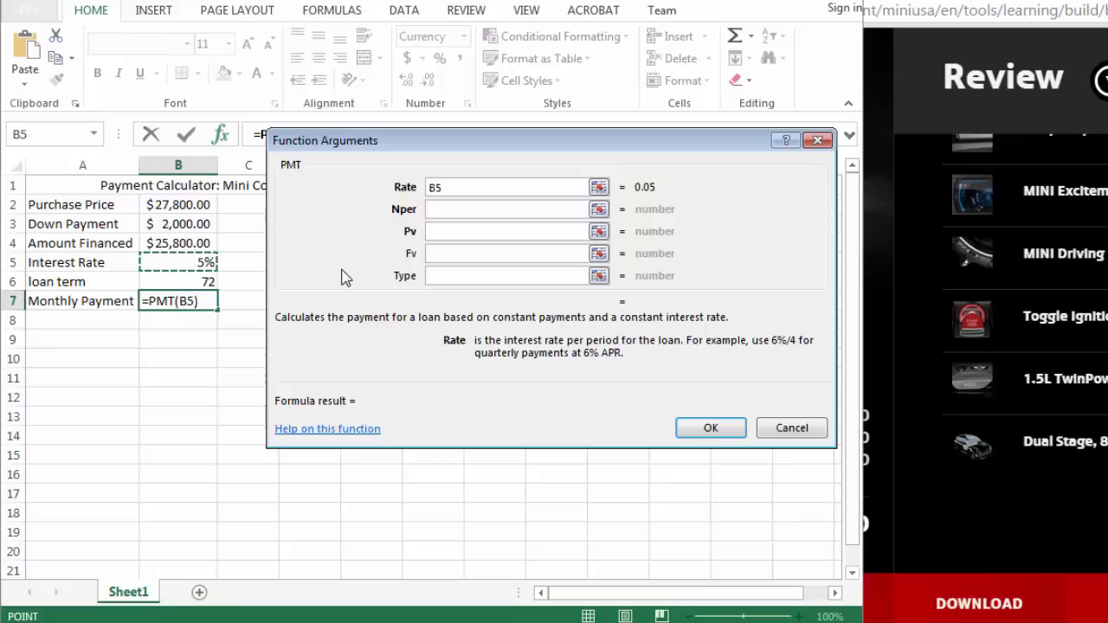
{"action": "type", "text": "/12"}
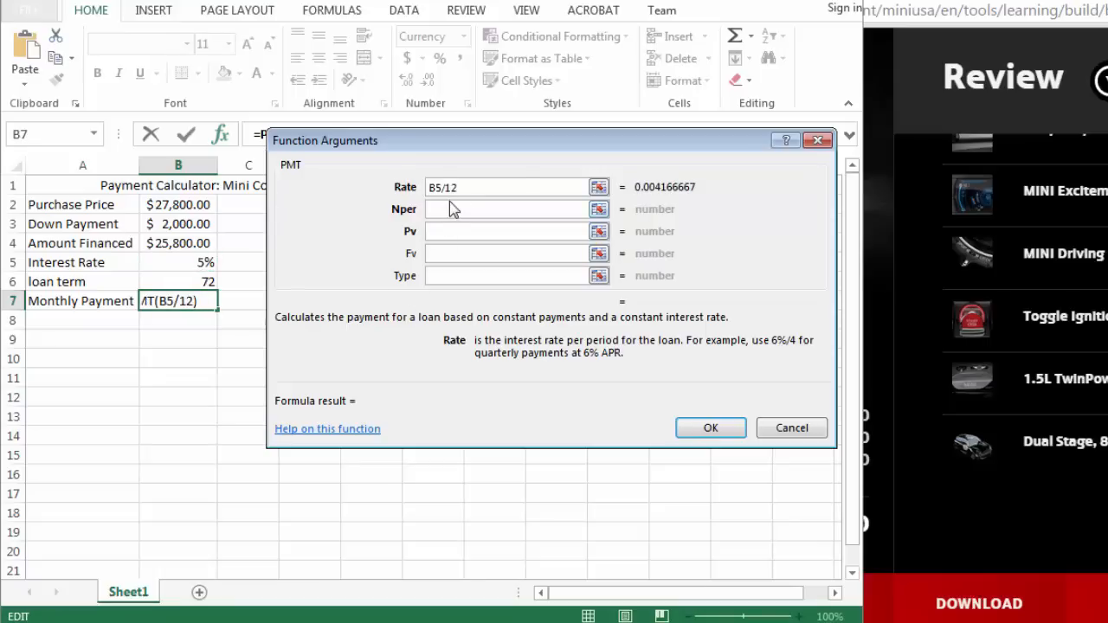
{"action": "left_click", "coordinate": [506, 209]}
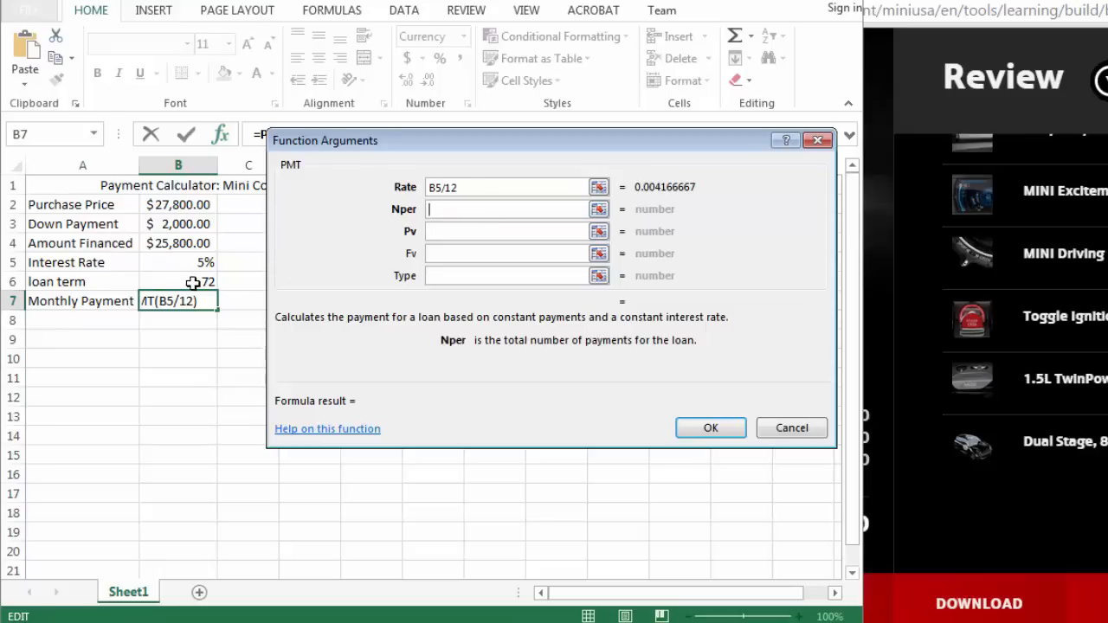
{"action": "left_click", "coordinate": [710, 428]}
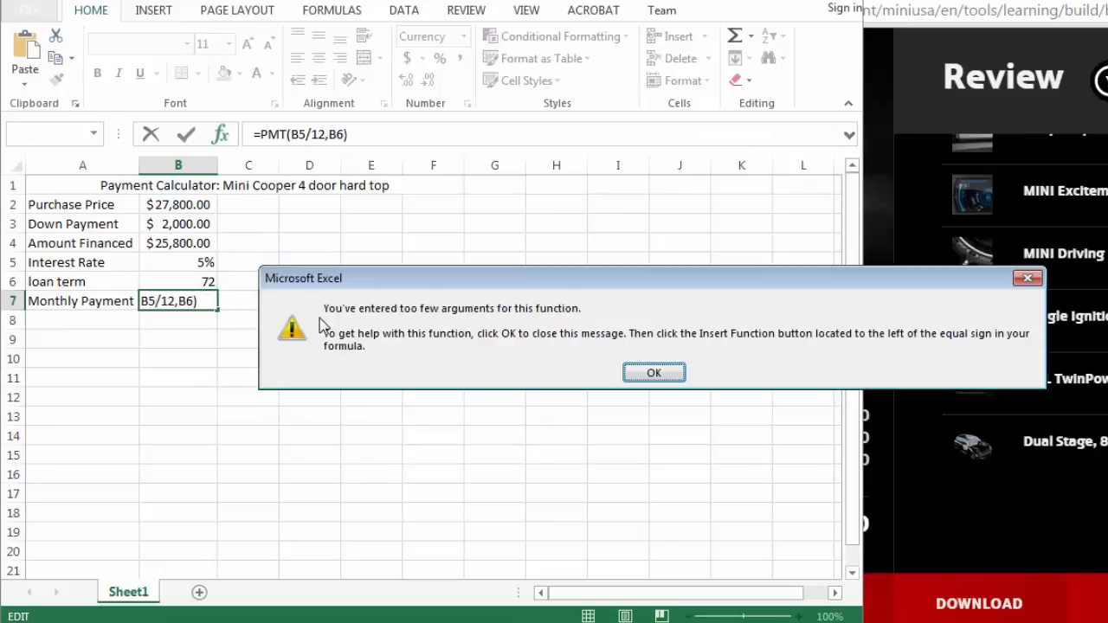
Dismiss the warning and complete =PMT(B5/12,B6,B4,0), giving ($415.51) monthly
{"action": "left_click", "coordinate": [654, 373]}
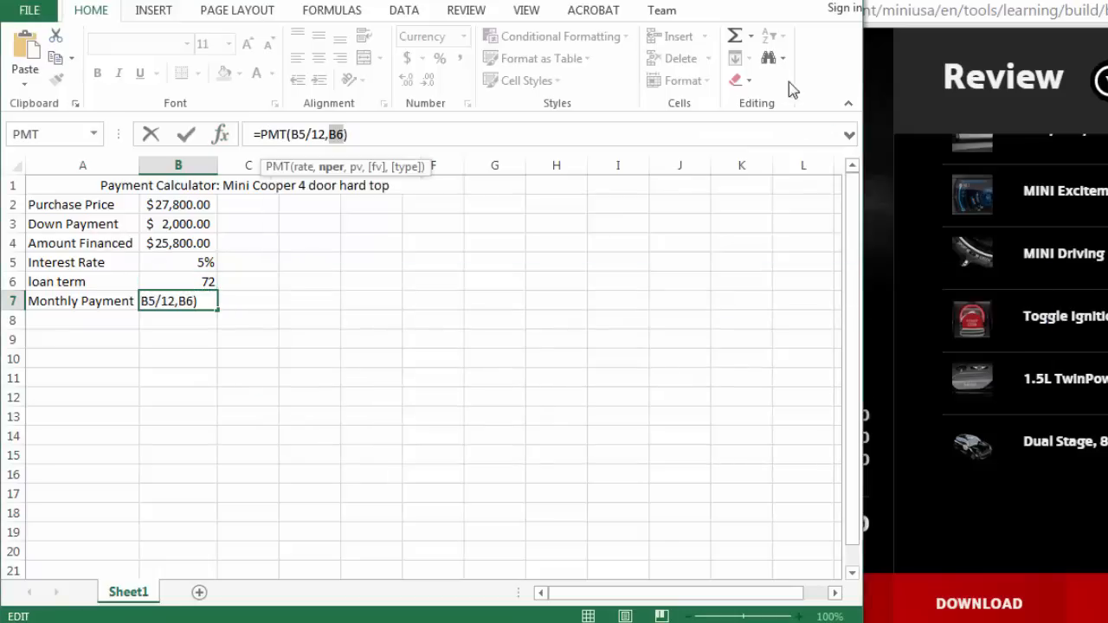
{"action": "left_click", "coordinate": [734, 35]}
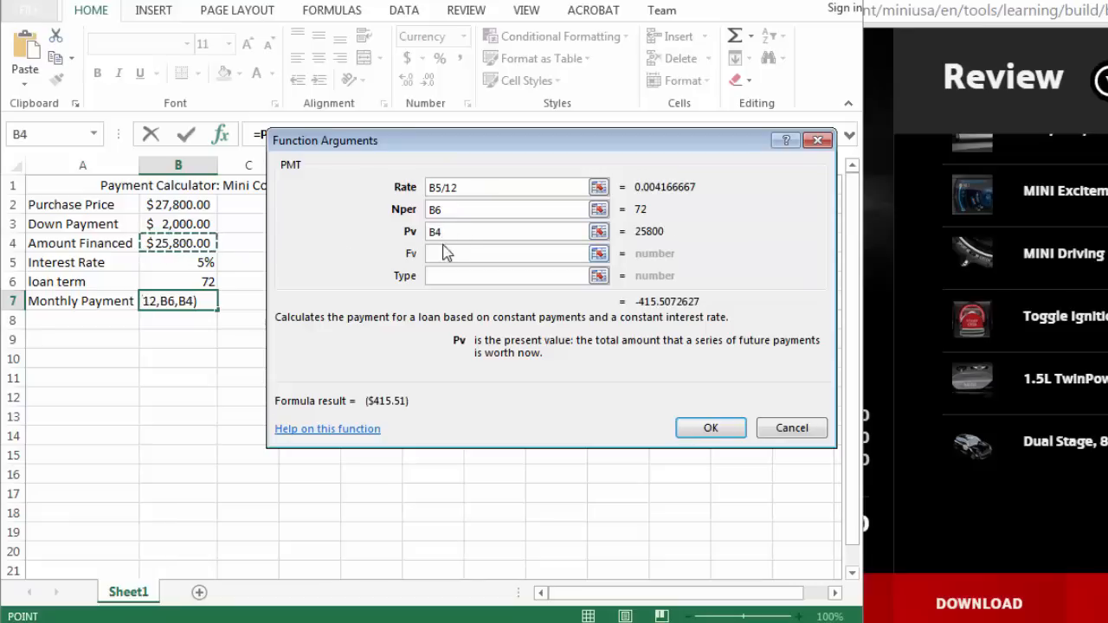
{"action": "left_click", "coordinate": [511, 253]}
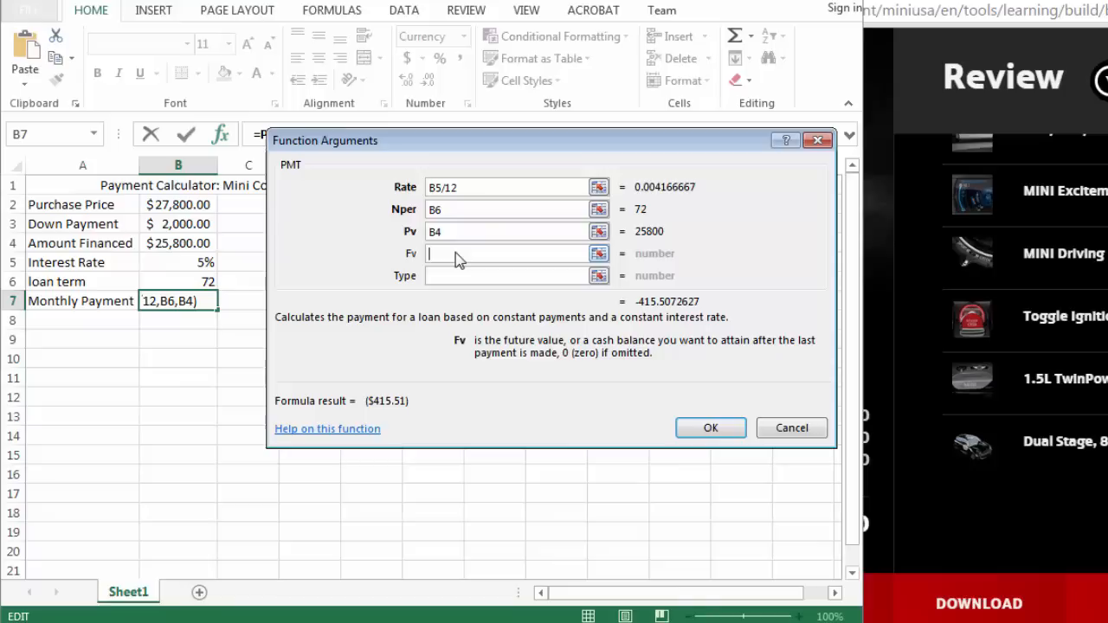
{"action": "type", "text": "0"}
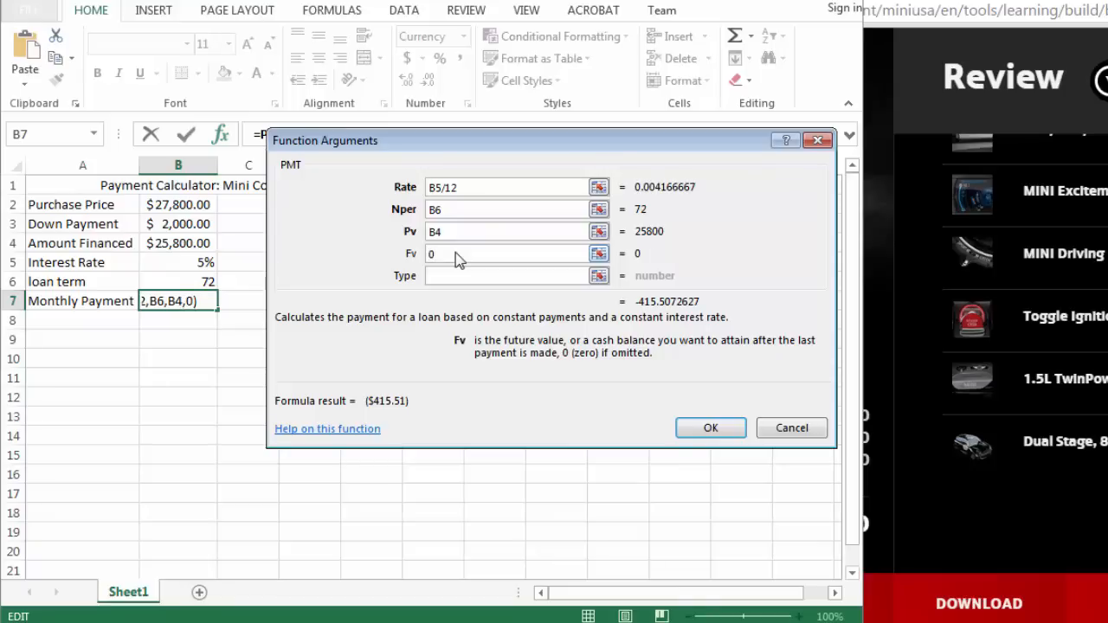
{"action": "left_click", "coordinate": [506, 275]}
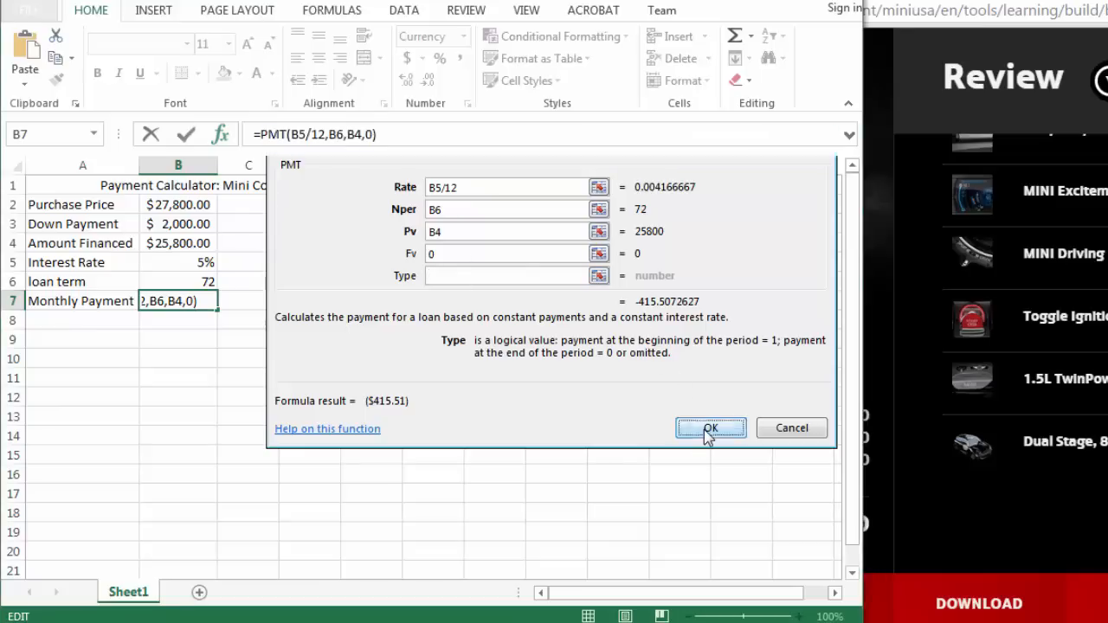
{"action": "left_click", "coordinate": [710, 428]}
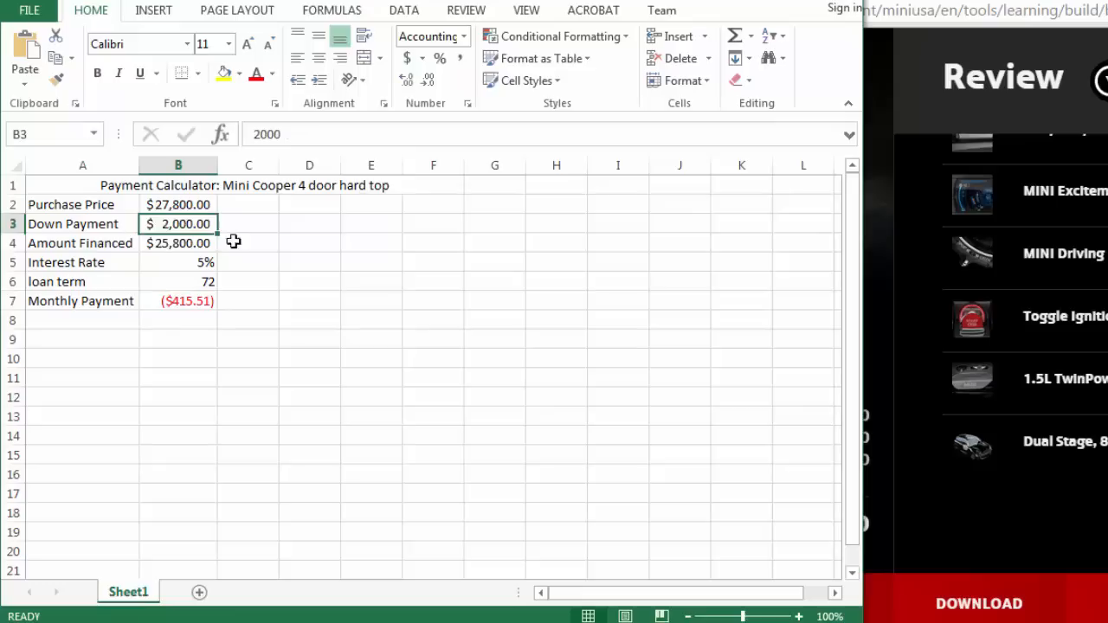
Try a 500 down payment, then clear the down payment to $0
{"action": "type", "text": "50000"}
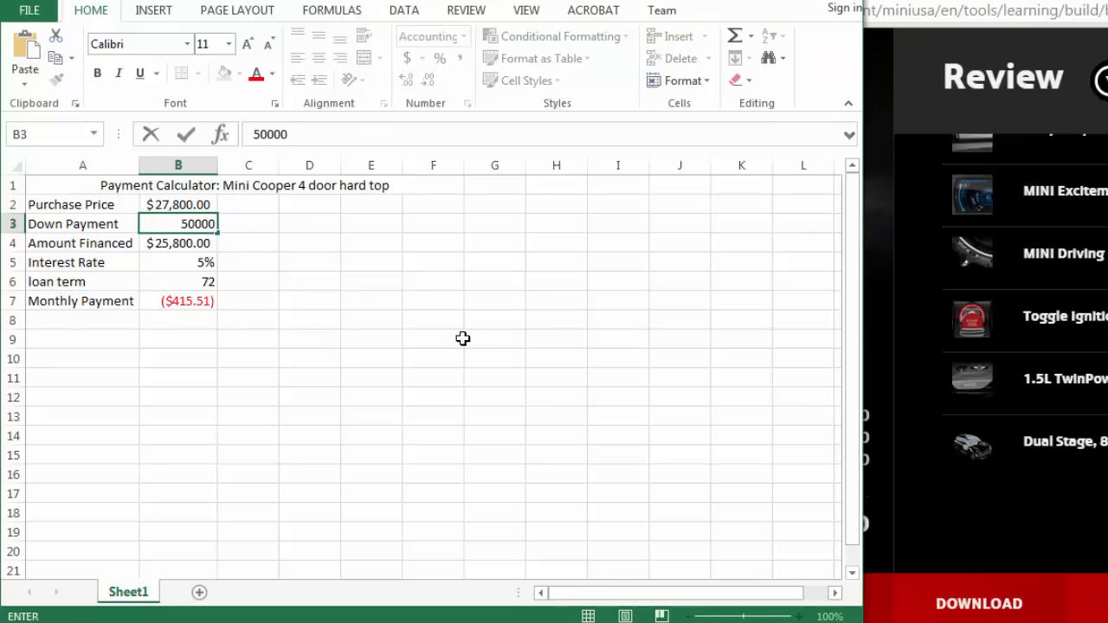
{"action": "type", "text": "="}
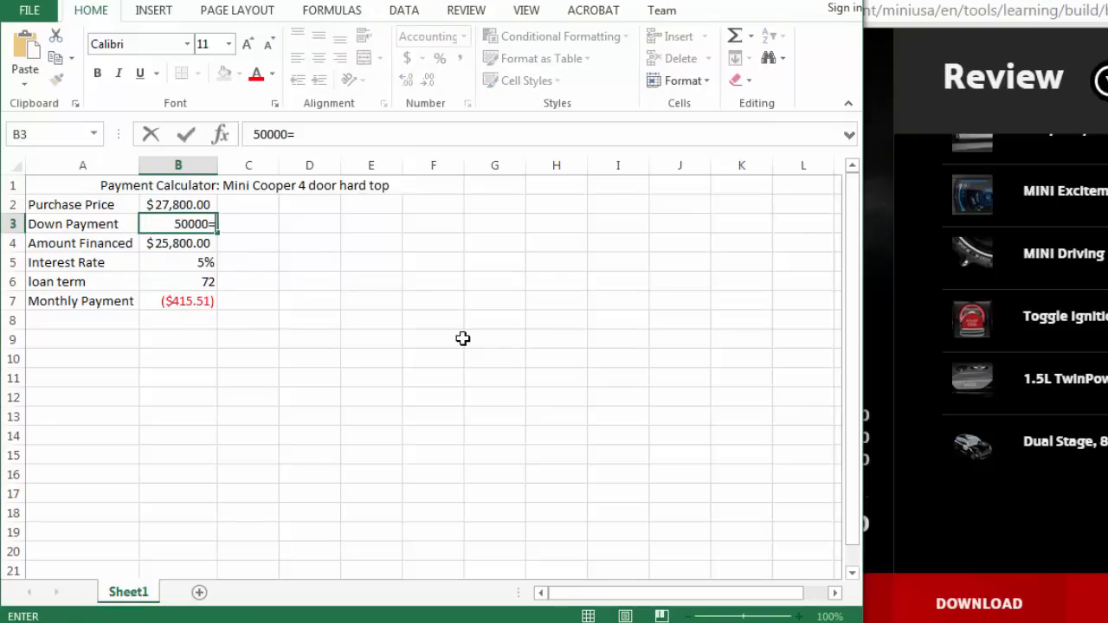
{"action": "key", "text": "Enter"}
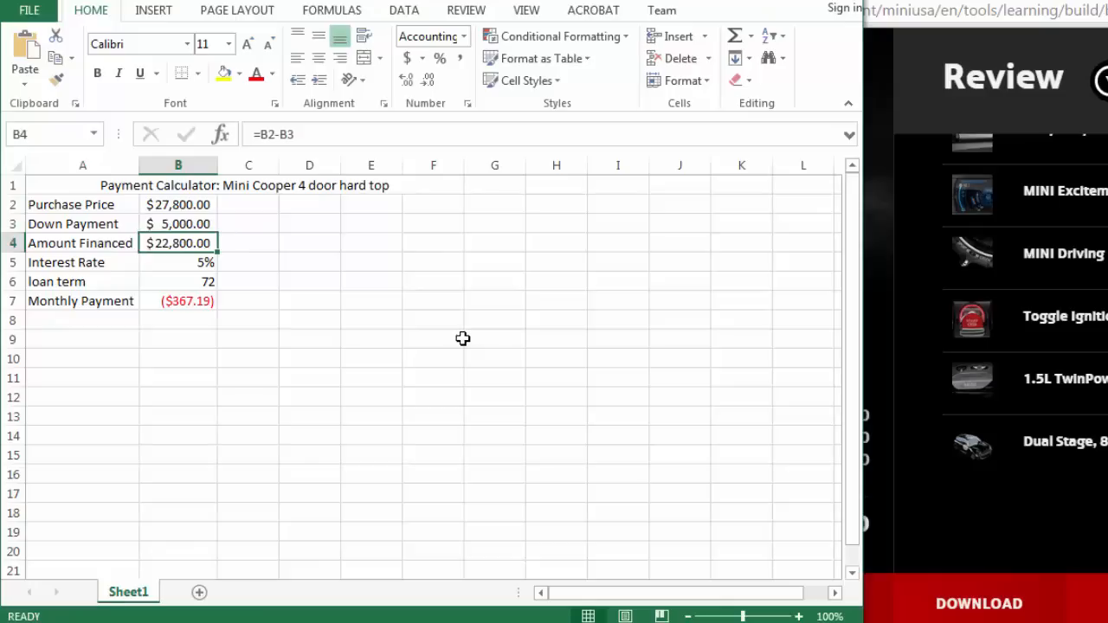
{"action": "mouse_move", "coordinate": [222, 263]}
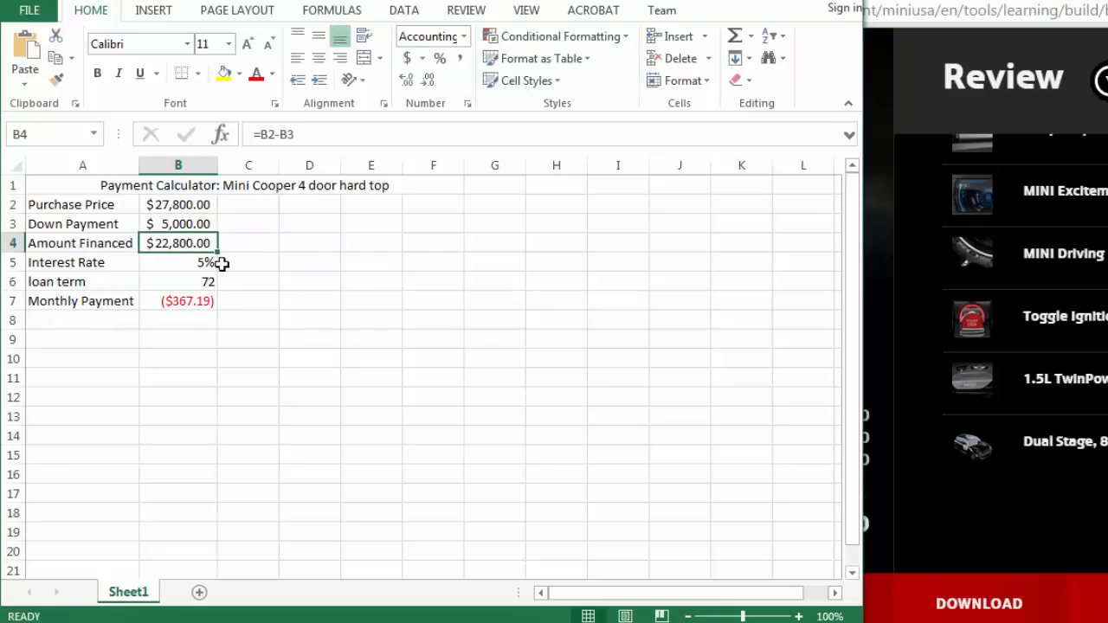
{"action": "left_click", "coordinate": [178, 223]}
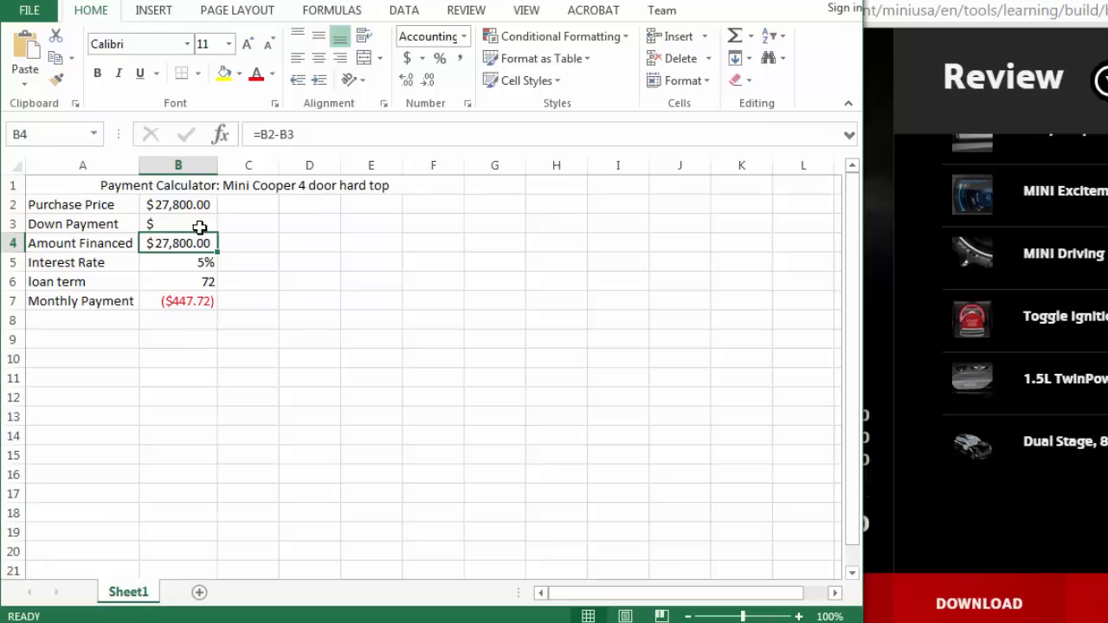
Try different interest rates in B5, including 2%, then begin a new purchase price
{"action": "left_click", "coordinate": [178, 262]}
{"action": "type", "text": "4"}
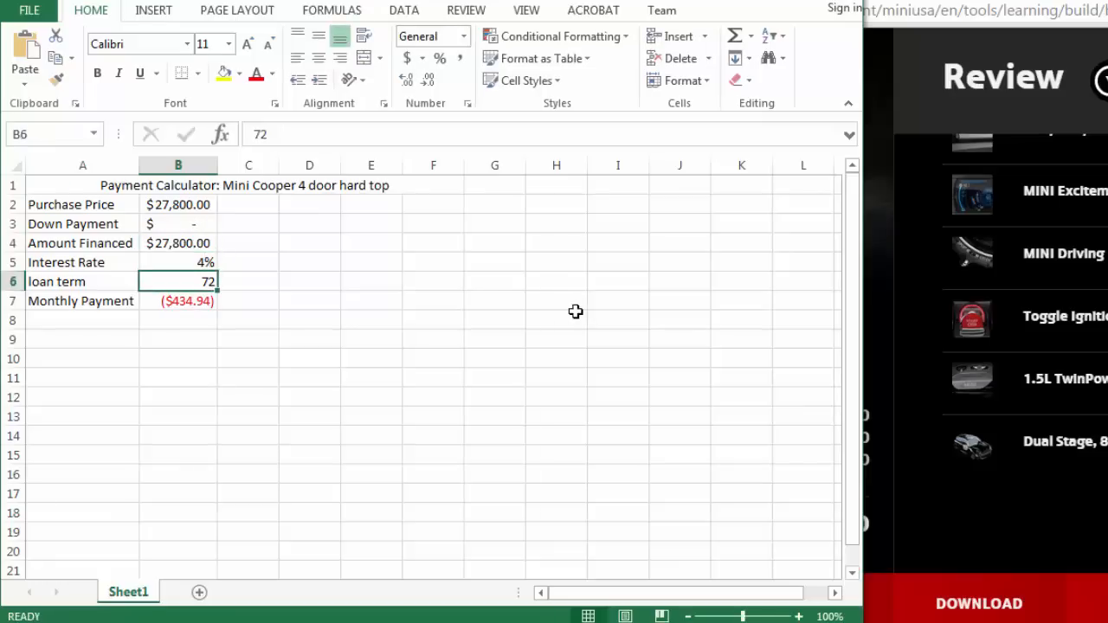
{"action": "left_click", "coordinate": [178, 262]}
{"action": "type", "text": "10"}
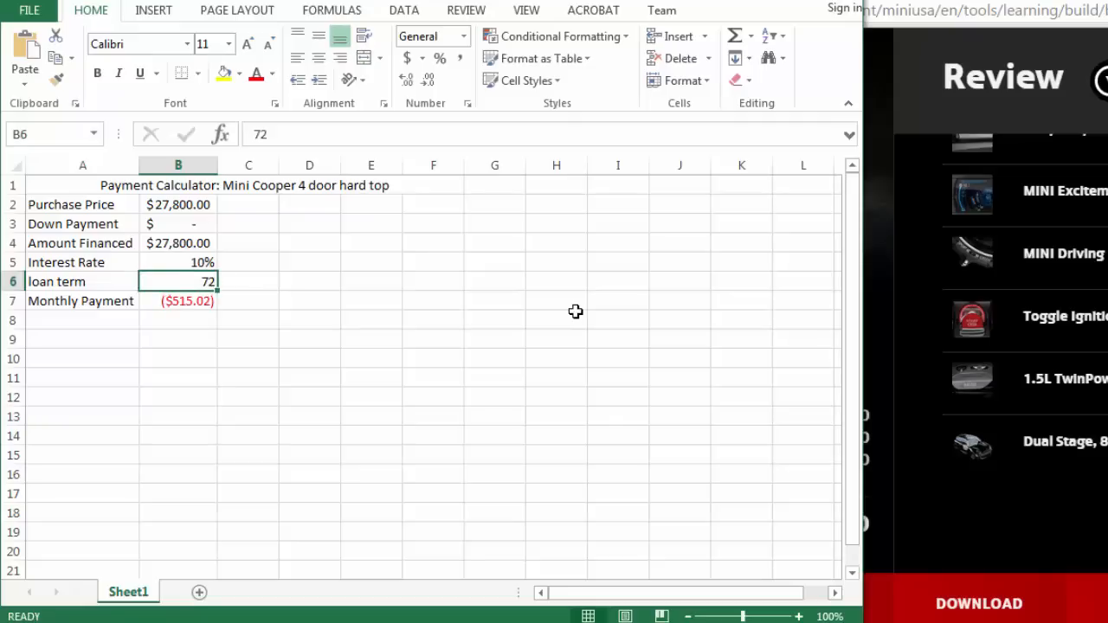
{"action": "left_click", "coordinate": [177, 262]}
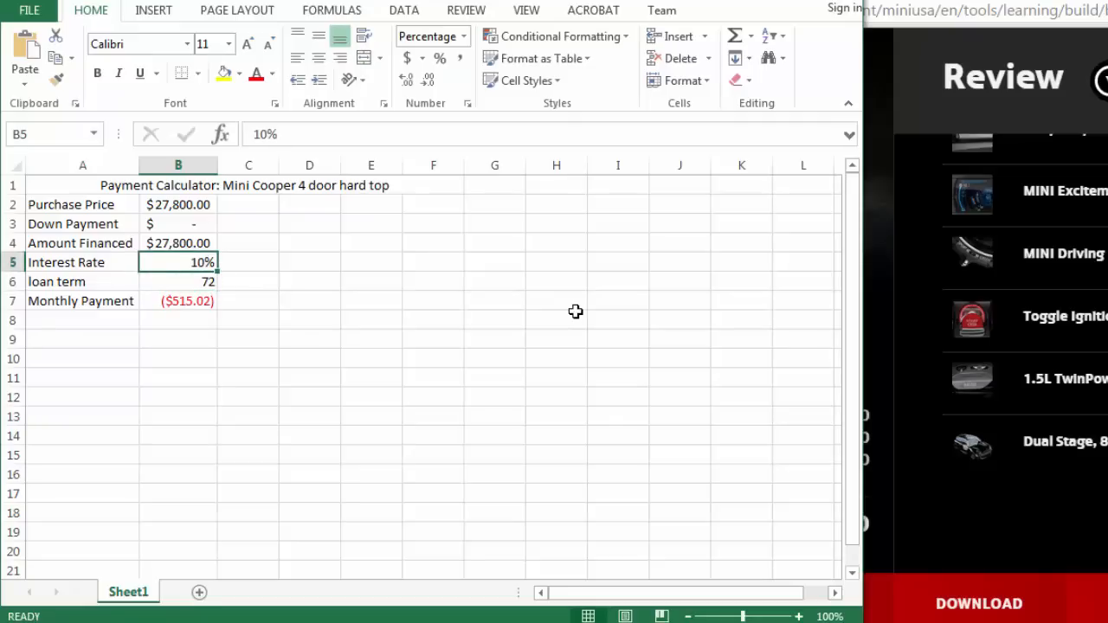
{"action": "type", "text": "2%"}
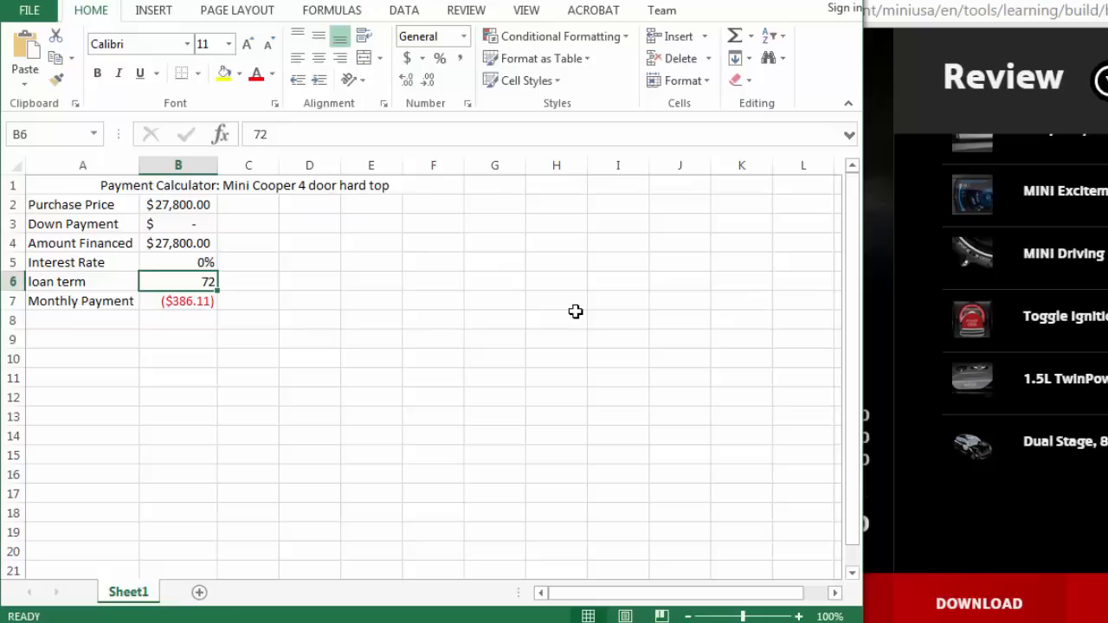
{"action": "left_click", "coordinate": [179, 262]}
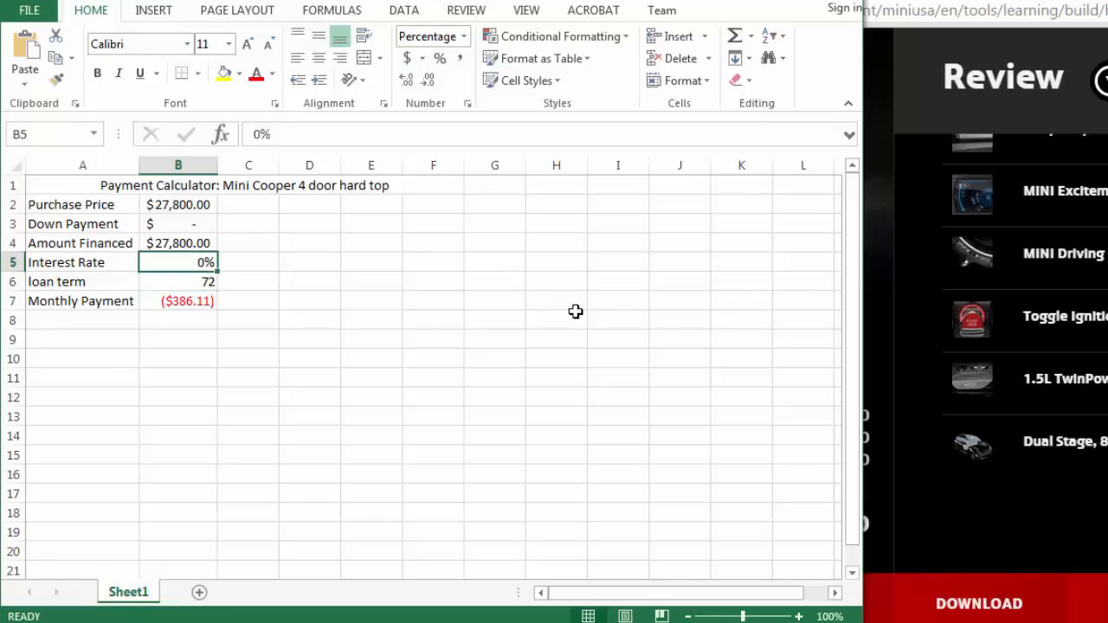
{"action": "left_click", "coordinate": [178, 204]}
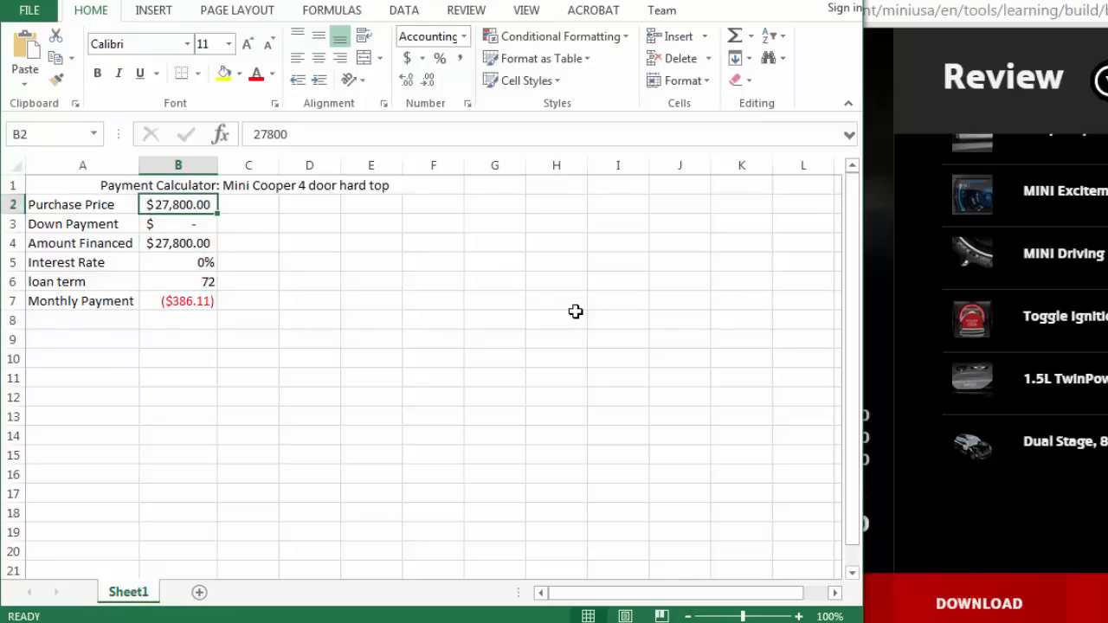
{"action": "type", "text": "25"}
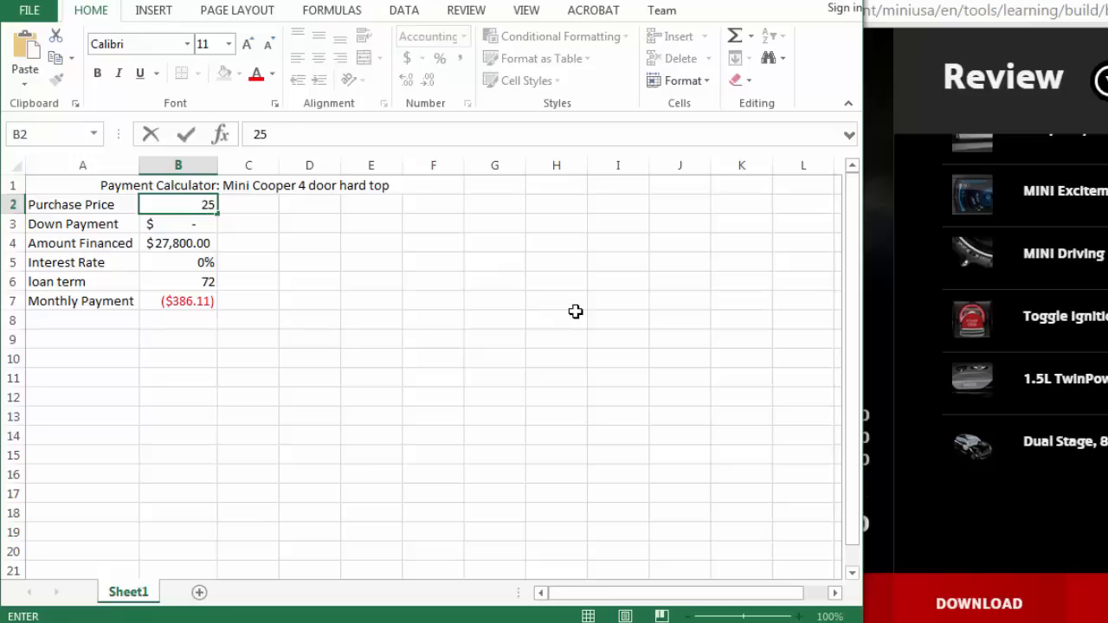